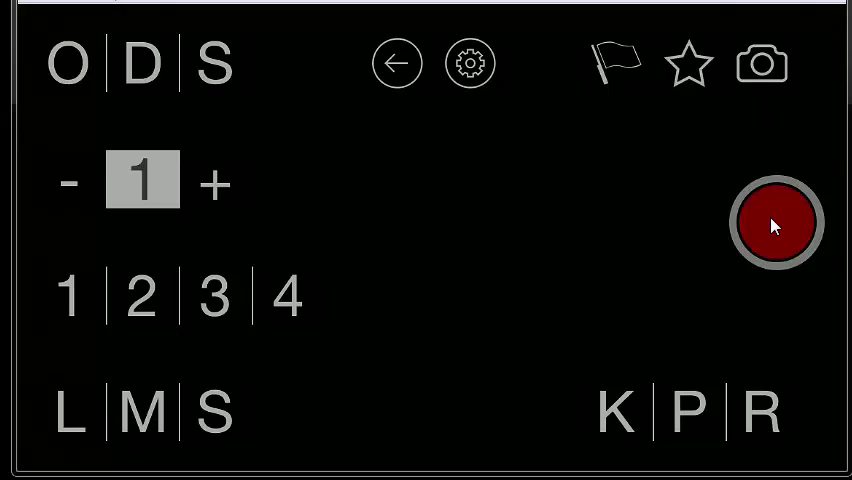
mouse_move(780, 222)
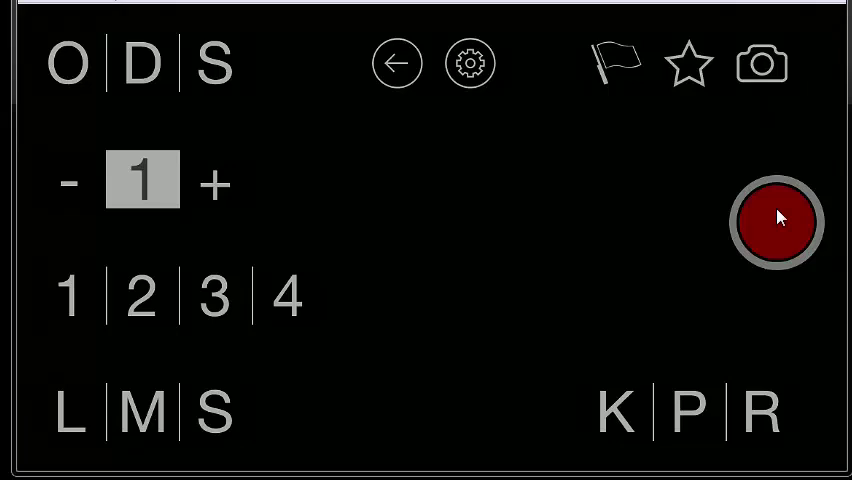
mouse_move(784, 228)
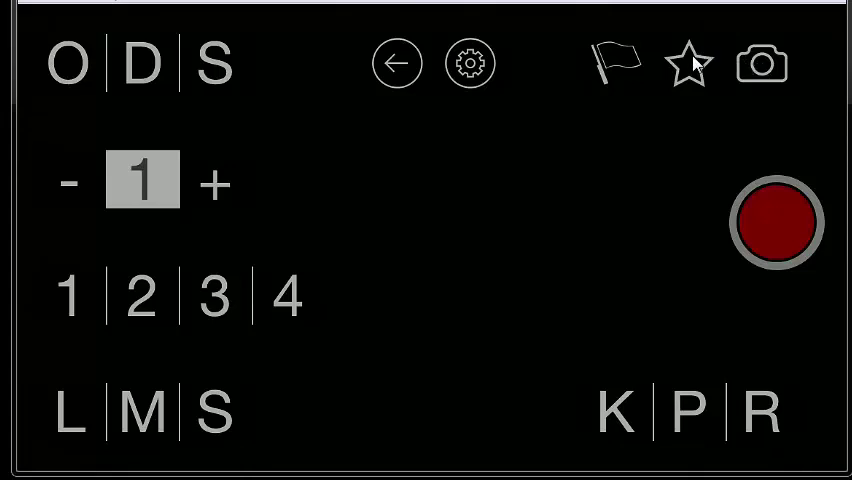
mouse_move(628, 58)
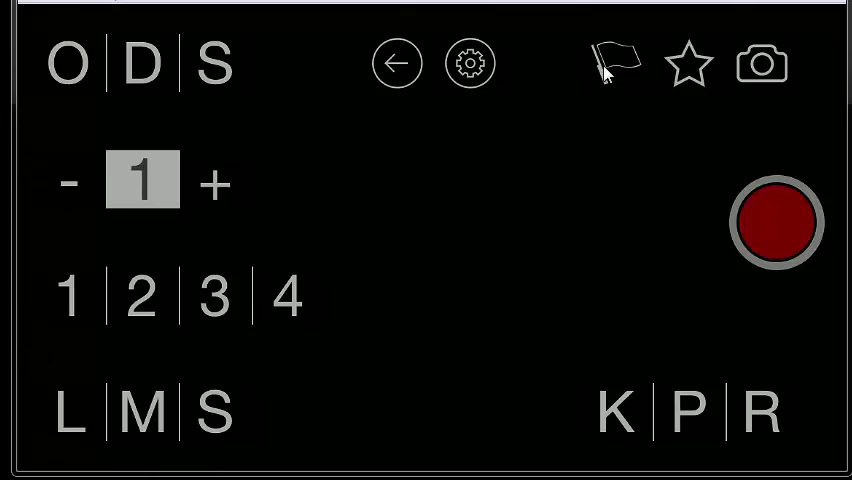
mouse_move(470, 76)
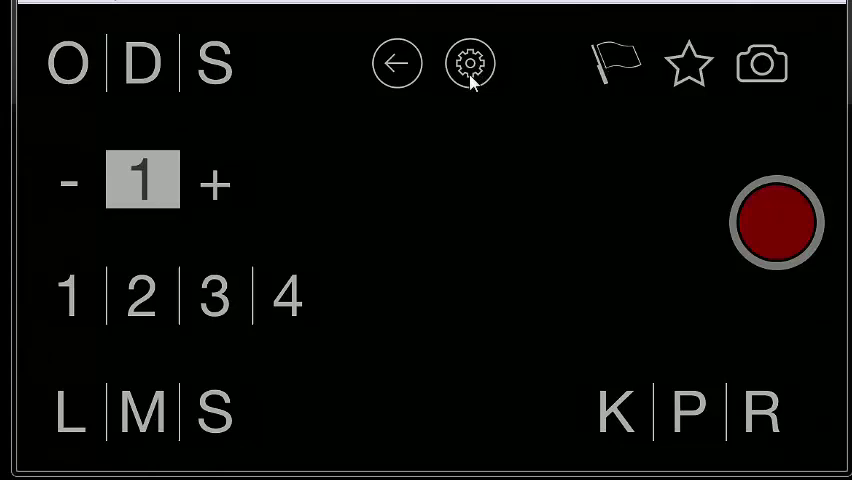
mouse_move(396, 68)
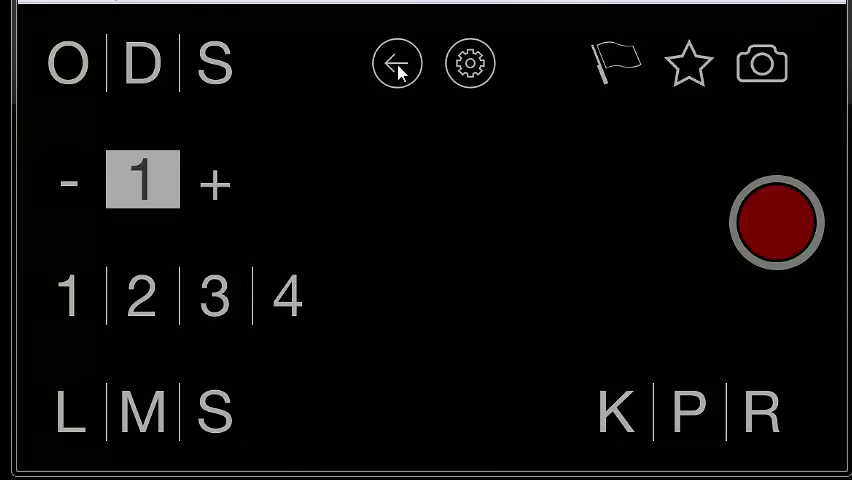
mouse_move(70, 100)
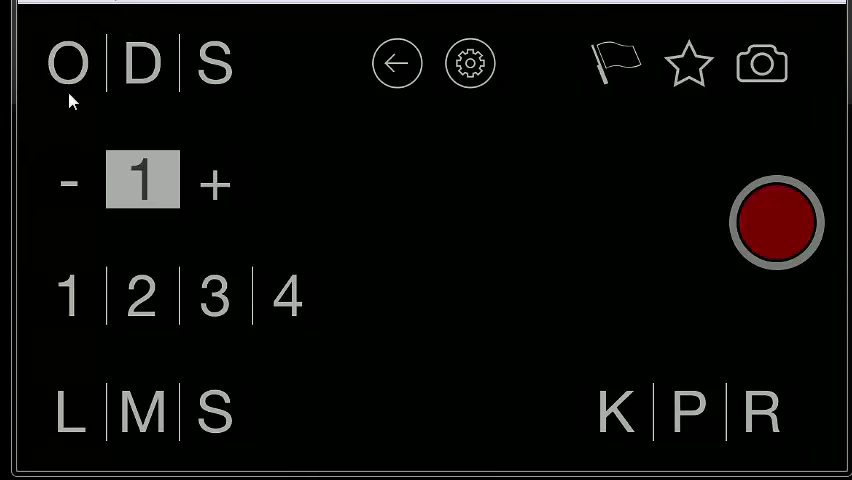
mouse_move(214, 100)
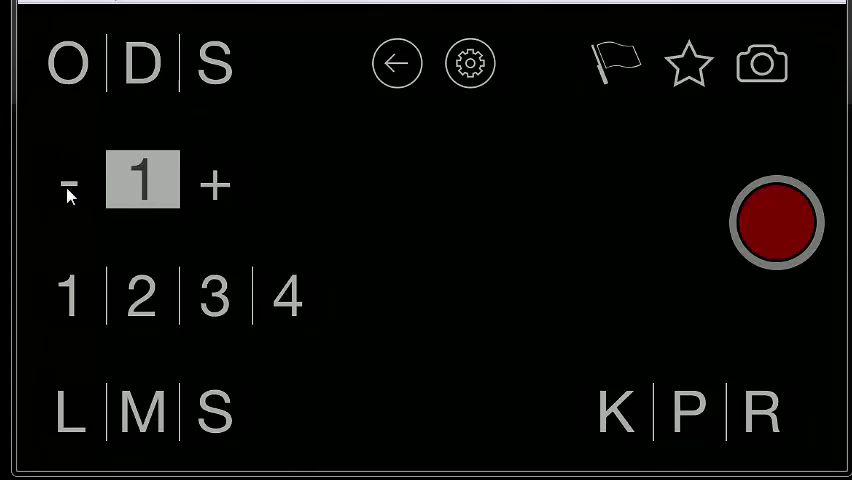
mouse_move(52, 240)
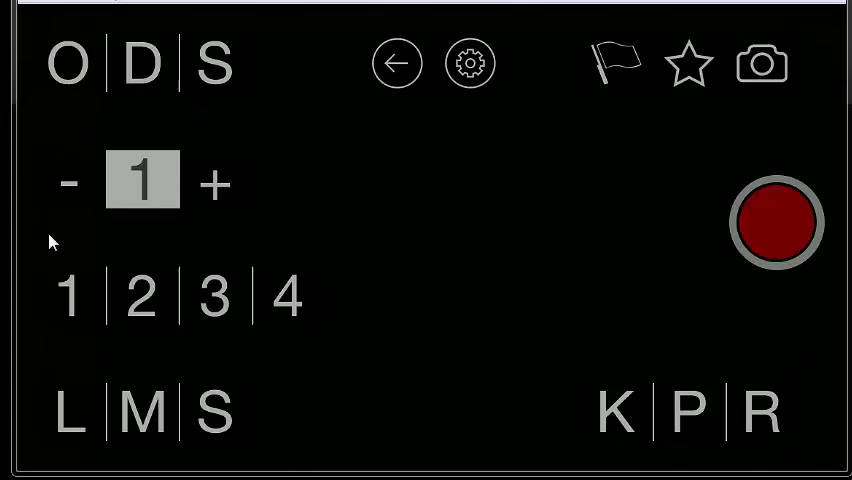
mouse_move(90, 424)
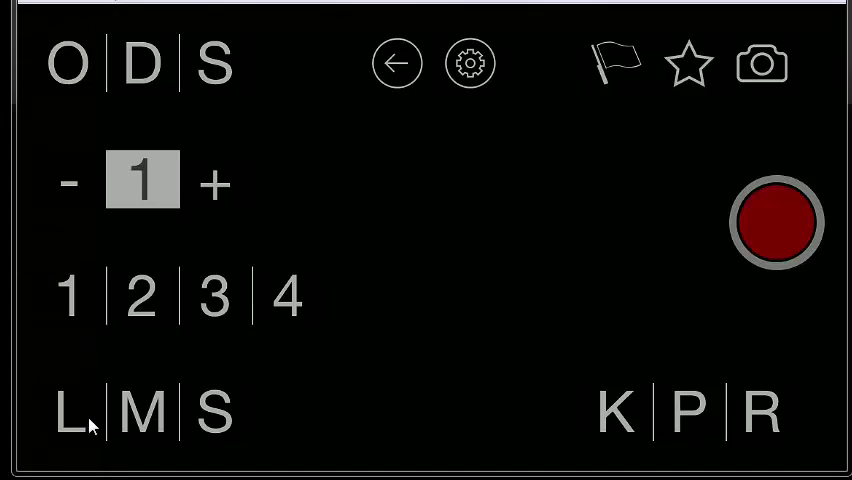
mouse_move(616, 430)
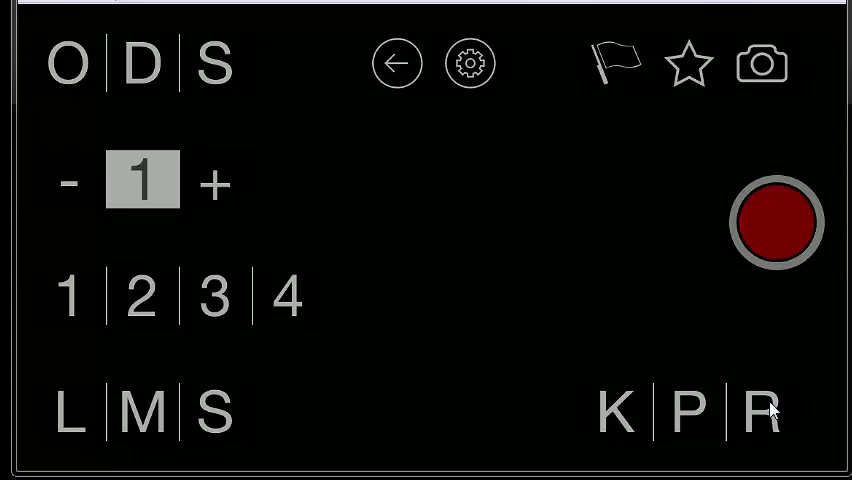
mouse_move(96, 104)
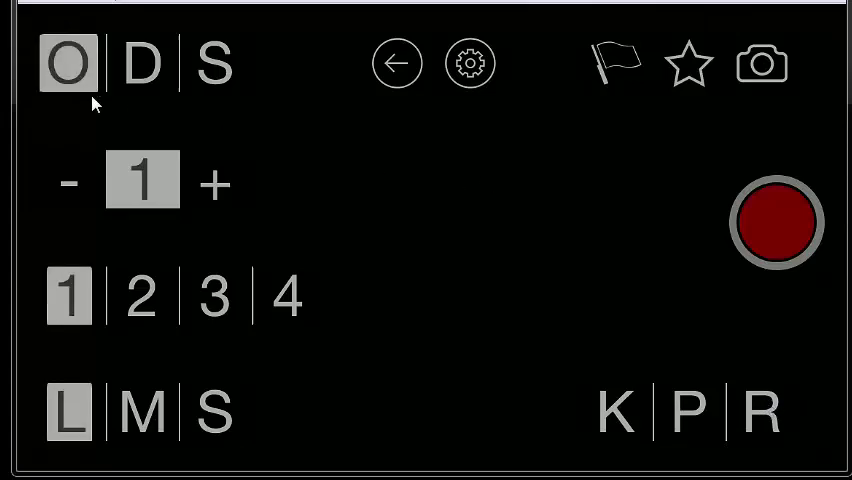
mouse_move(700, 238)
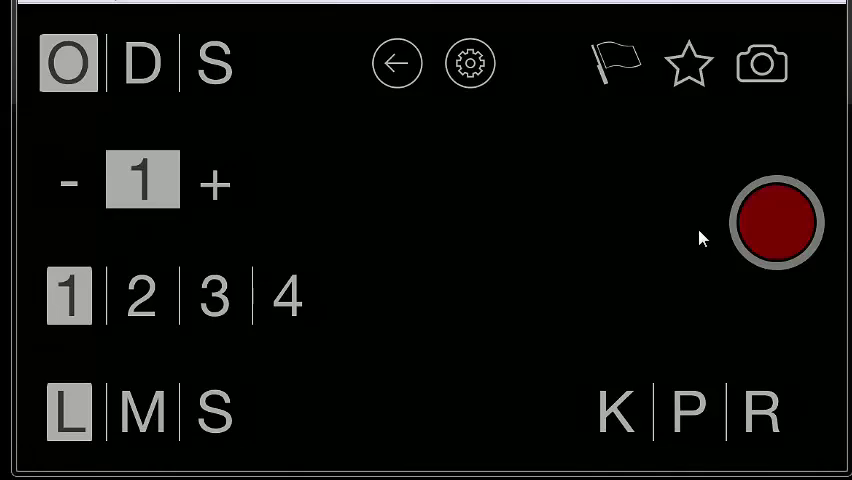
- Record the first-down play for about 20 seconds, tag it as a pass (P), and save it
click(776, 222)
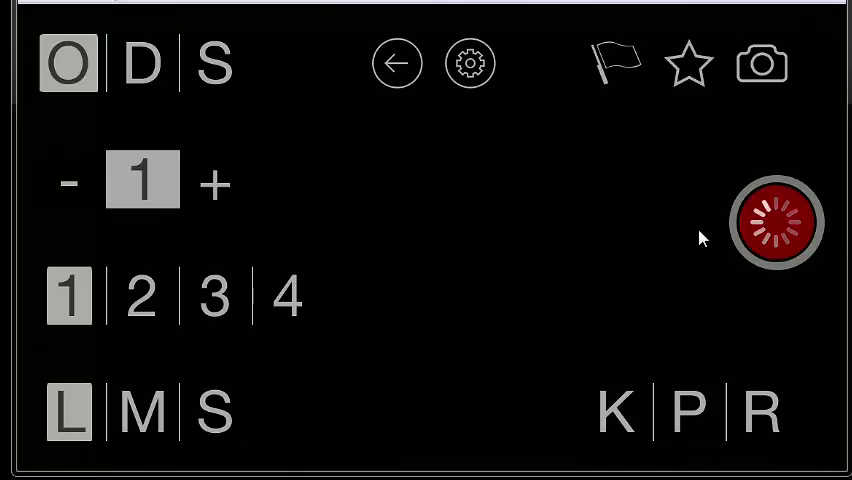
click(776, 222)
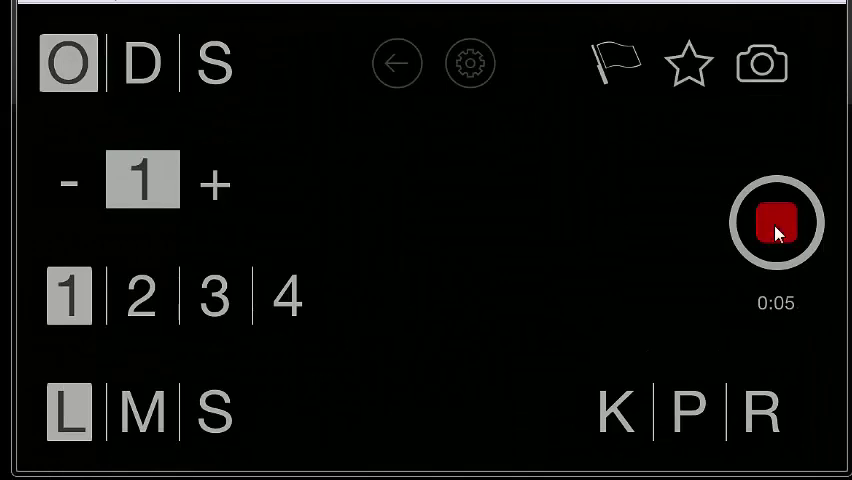
mouse_move(740, 128)
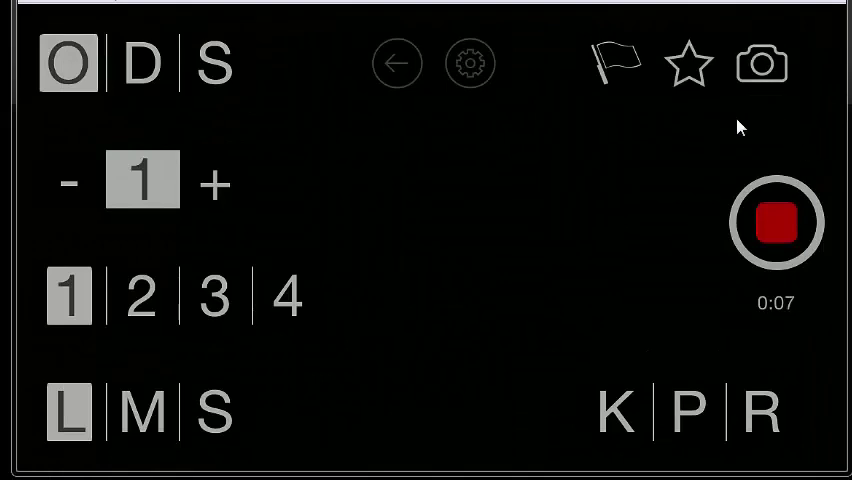
mouse_move(730, 196)
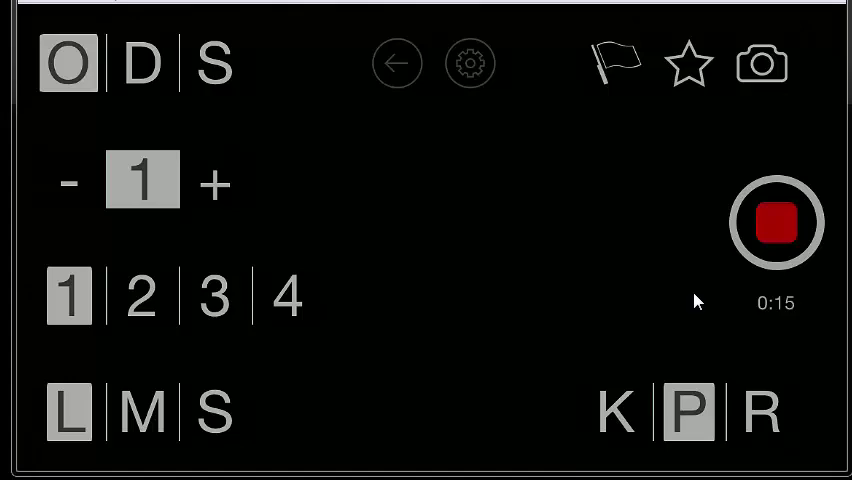
click(688, 64)
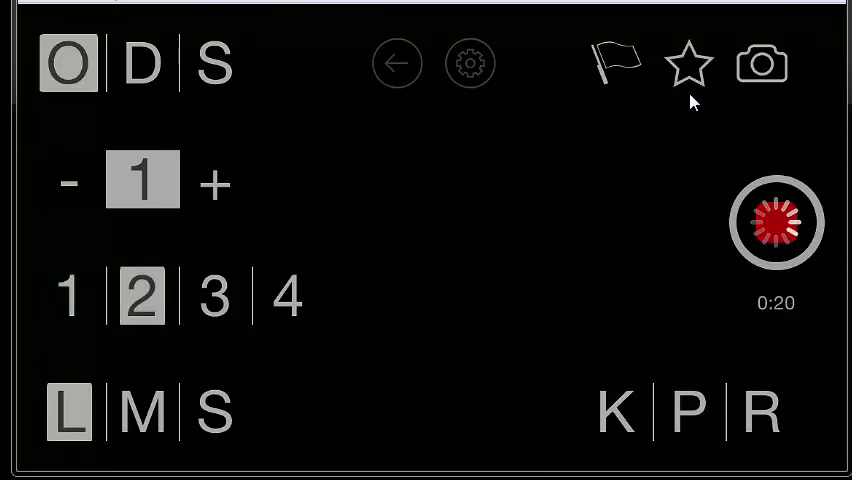
click(776, 222)
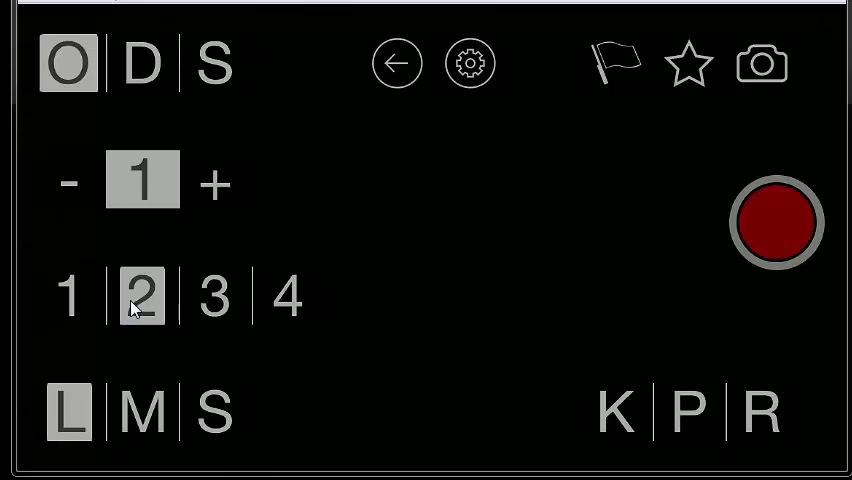
- Set the distance tag to short (S) for second down and start the next recording
click(210, 412)
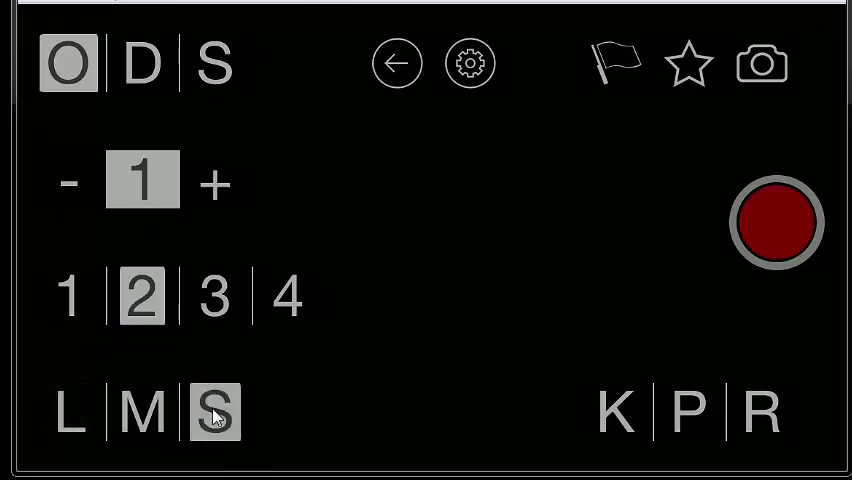
mouse_move(704, 350)
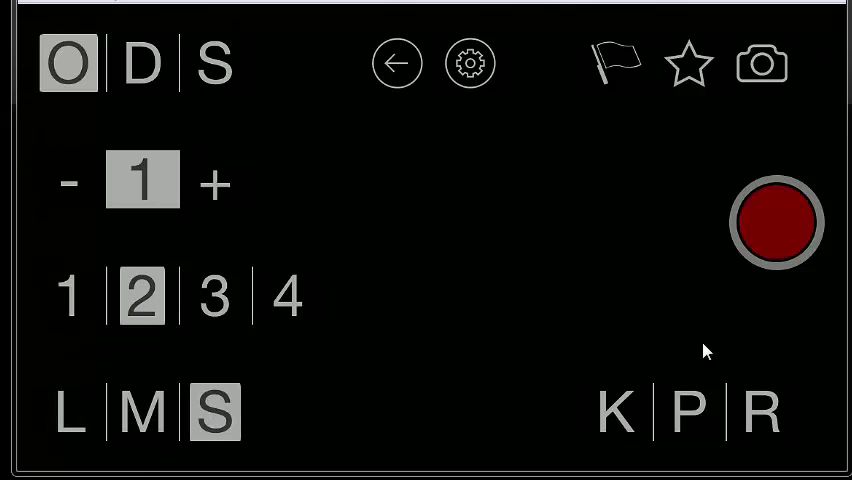
mouse_move(722, 338)
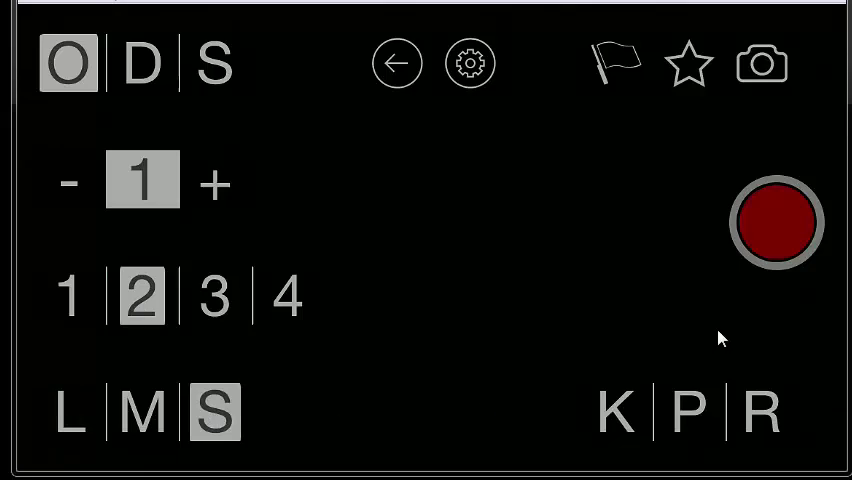
click(776, 222)
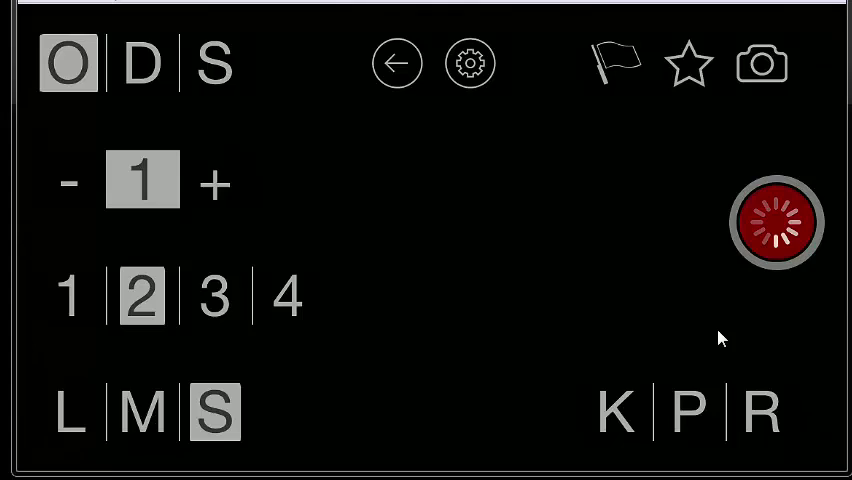
- Keep the second-and-short recording running and tag the play as a run (R)
click(776, 222)
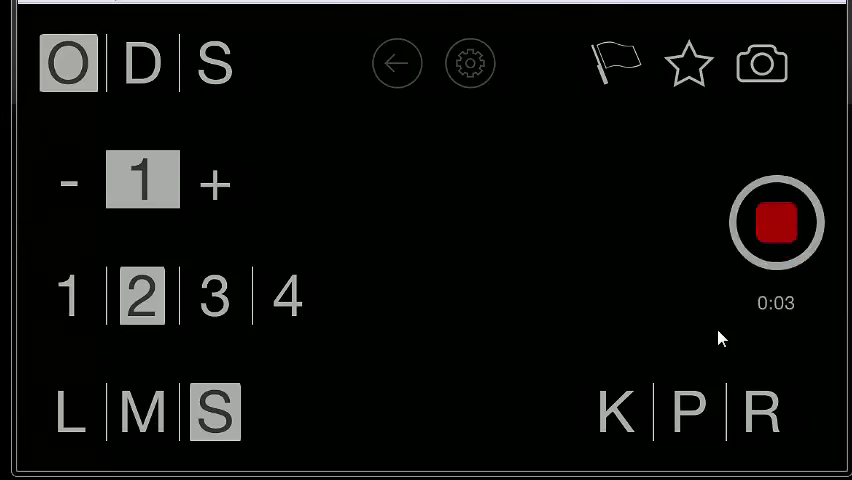
mouse_move(776, 404)
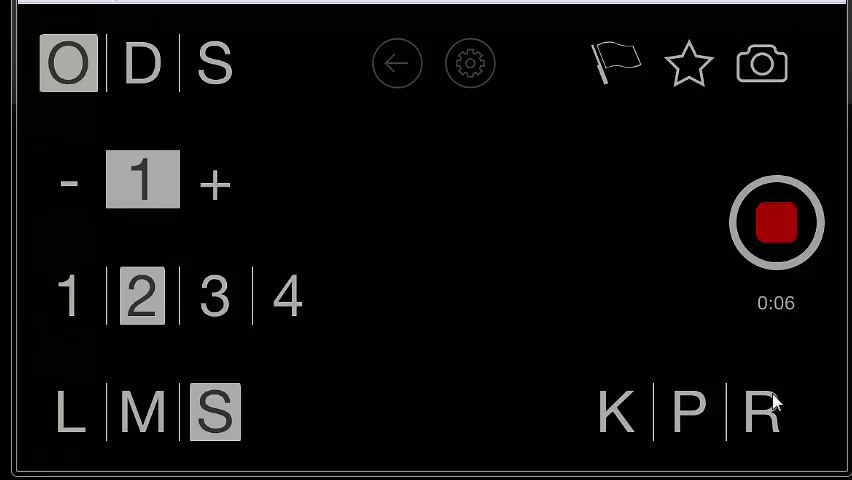
click(760, 412)
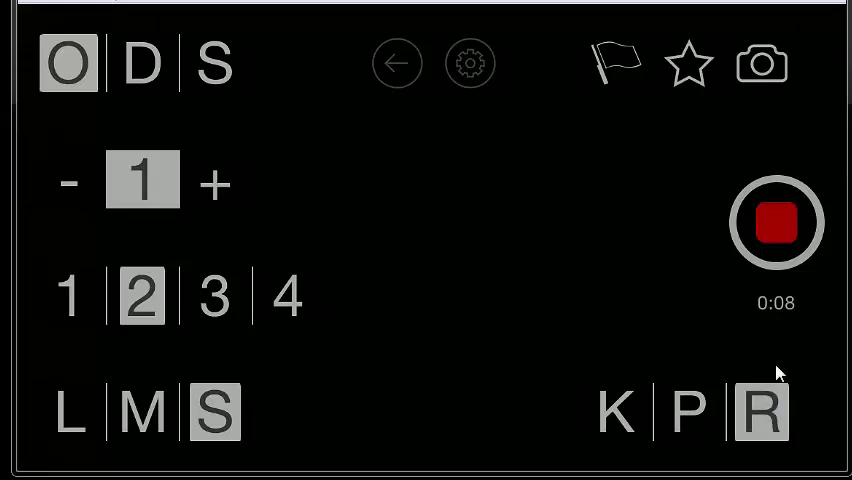